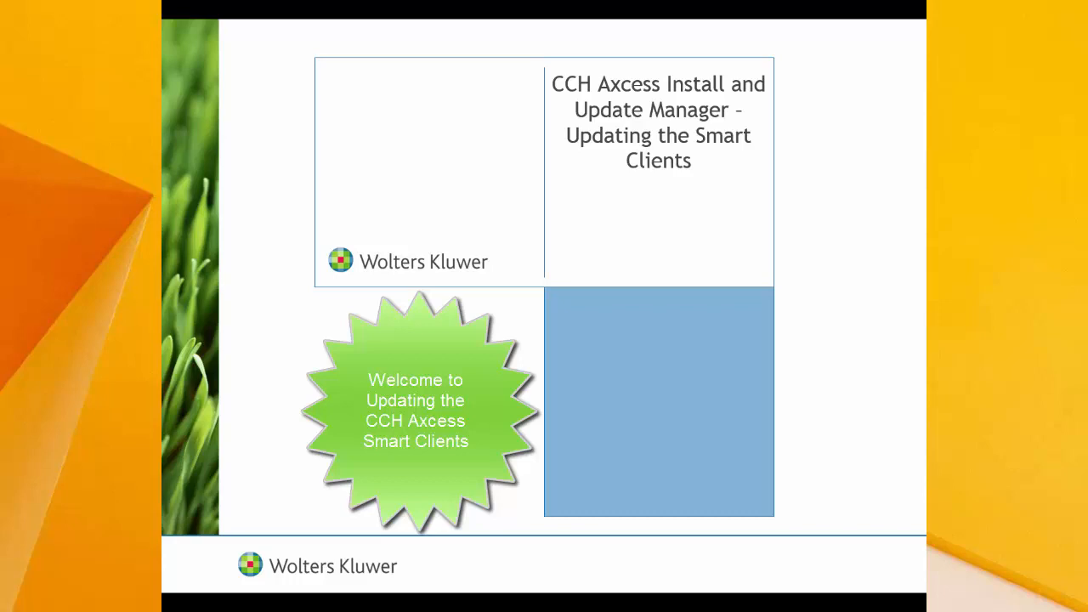
Review the available updates listed for Common, DataScan and Tax
key("Right")
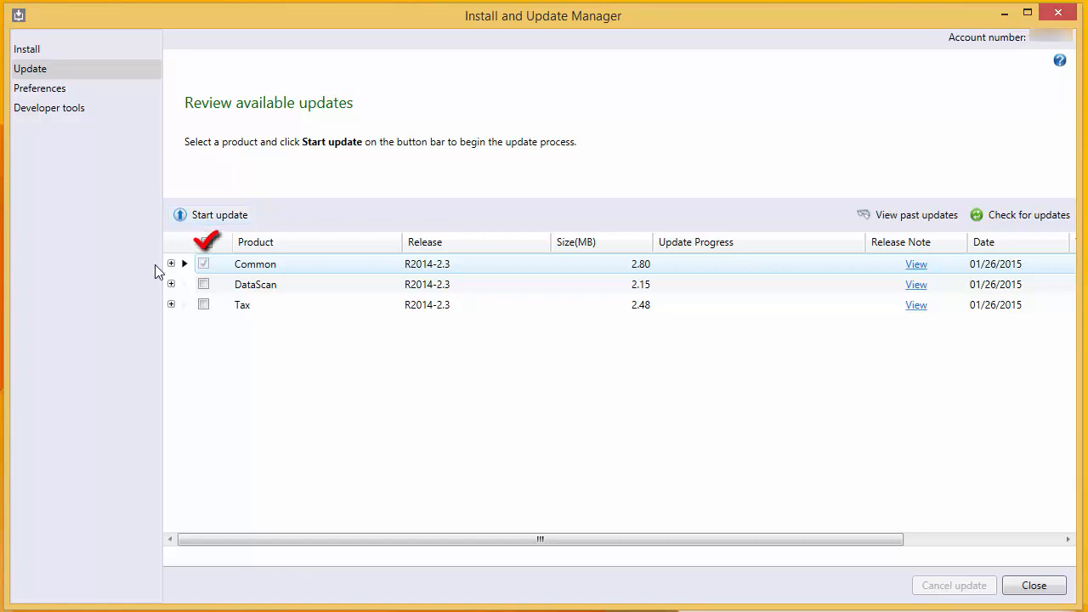
Select all three products via the header checkbox and start their update download
left_click(204, 243)
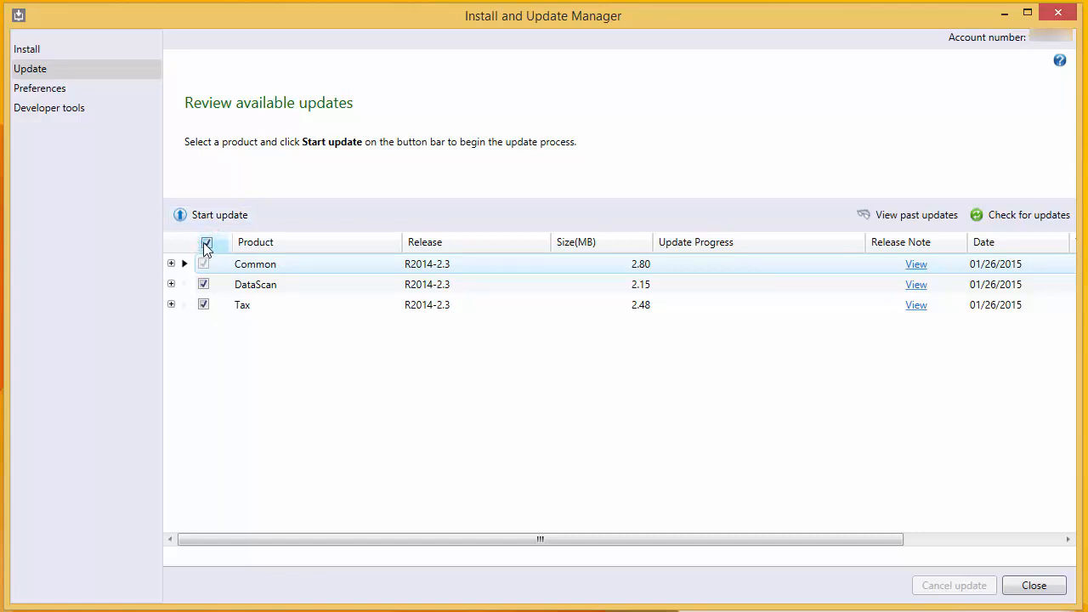
left_click(207, 242)
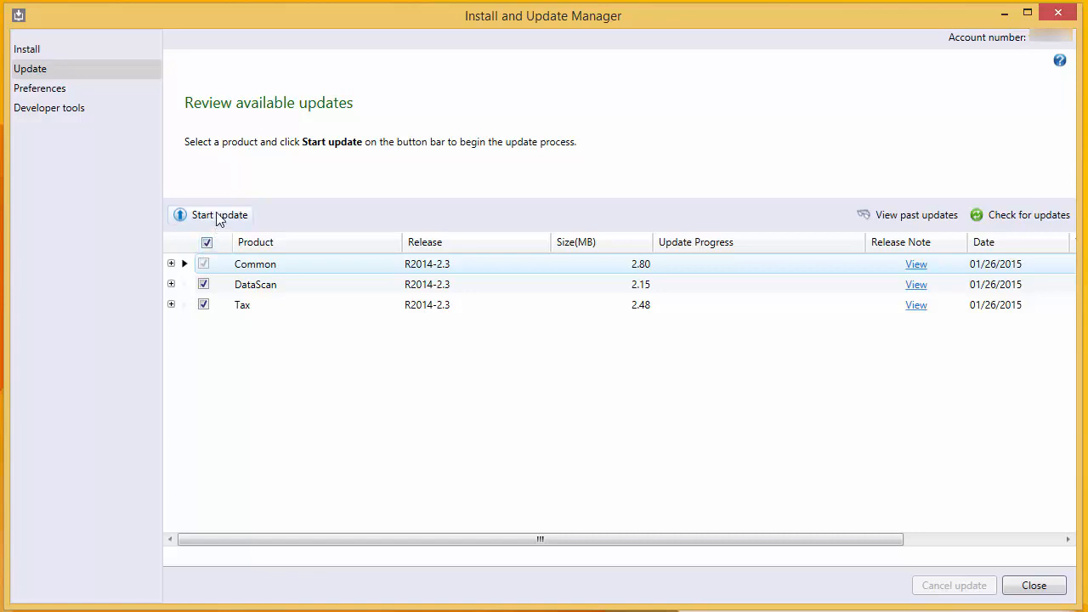
left_click(218, 214)
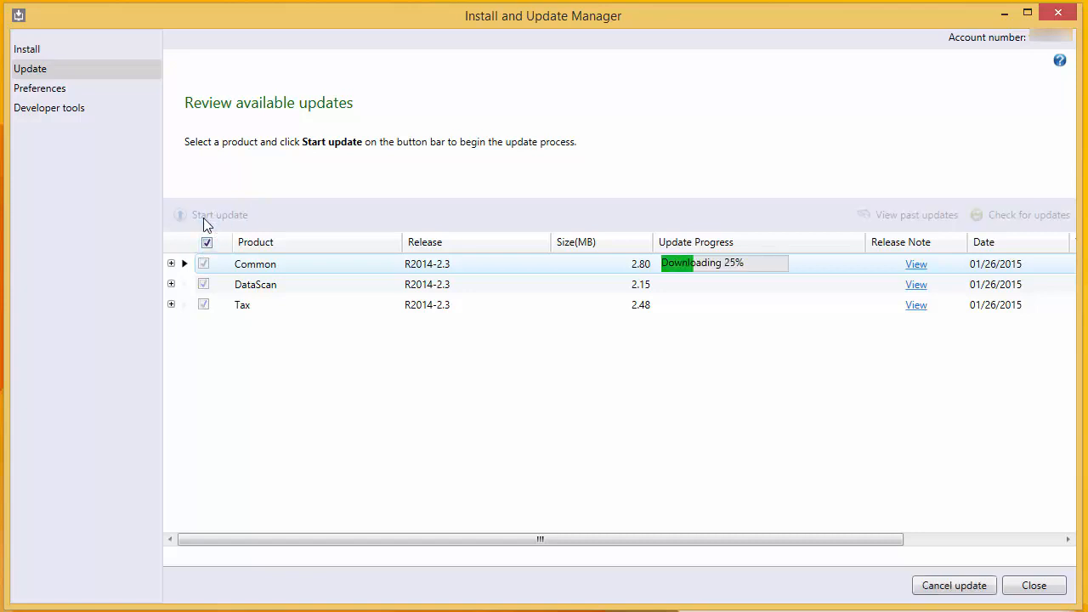